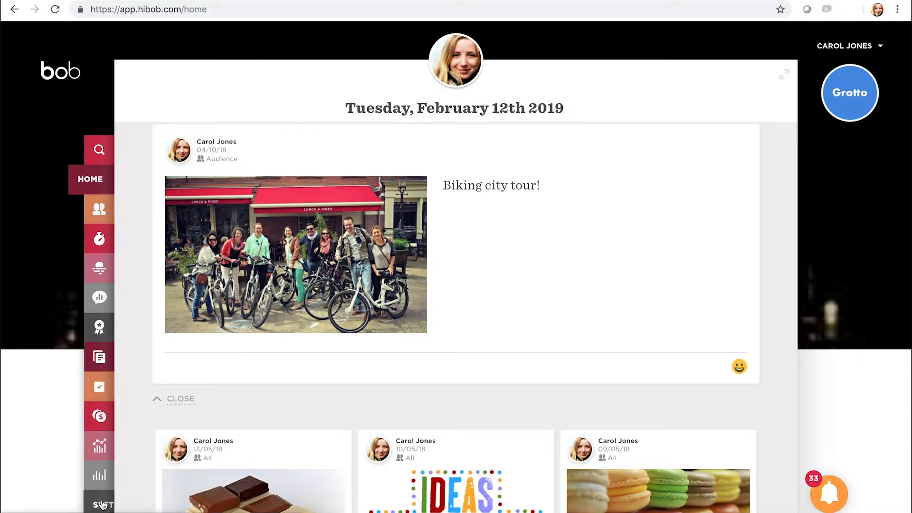
# Go to the company Settings and switch to the Integration page listing Slack
pyautogui.click(98, 504)
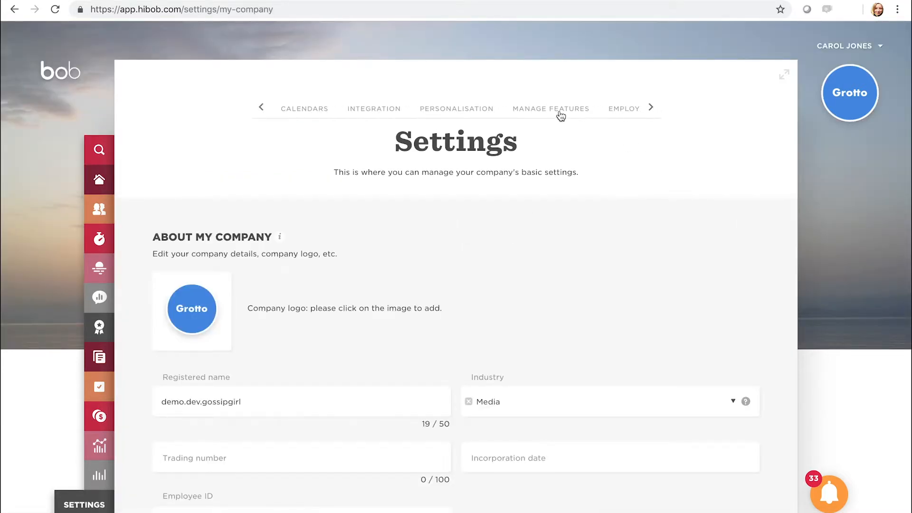
pyautogui.click(374, 108)
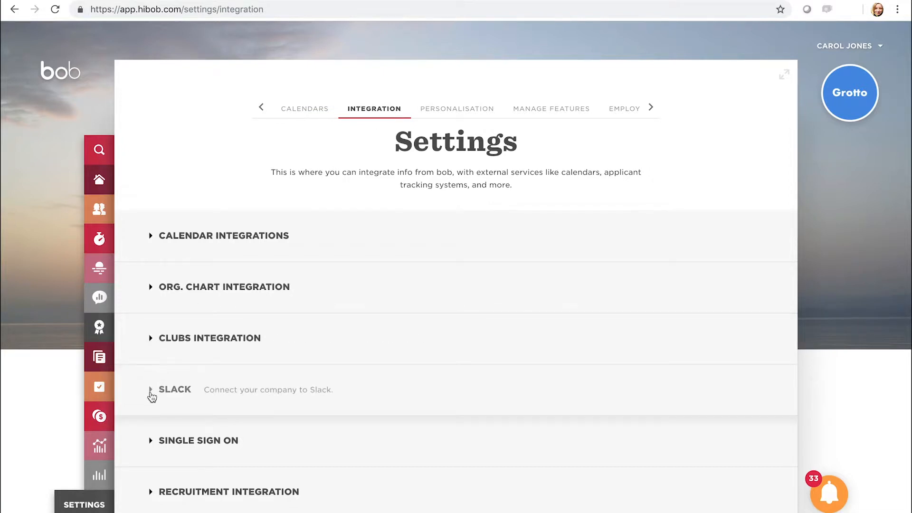
# Enable Slack daily notifications for work anniversaries, birthdays and who's out, in Europe/London time
pyautogui.click(174, 389)
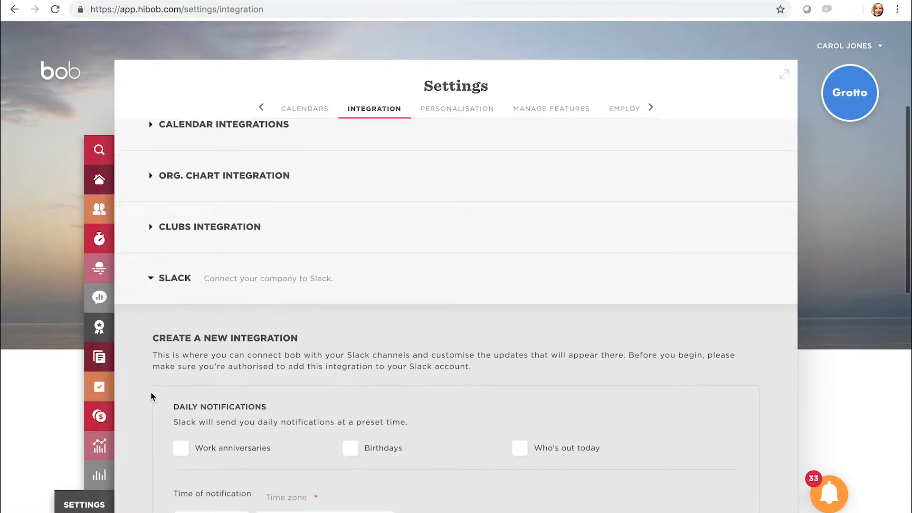
pyautogui.scroll(-3)
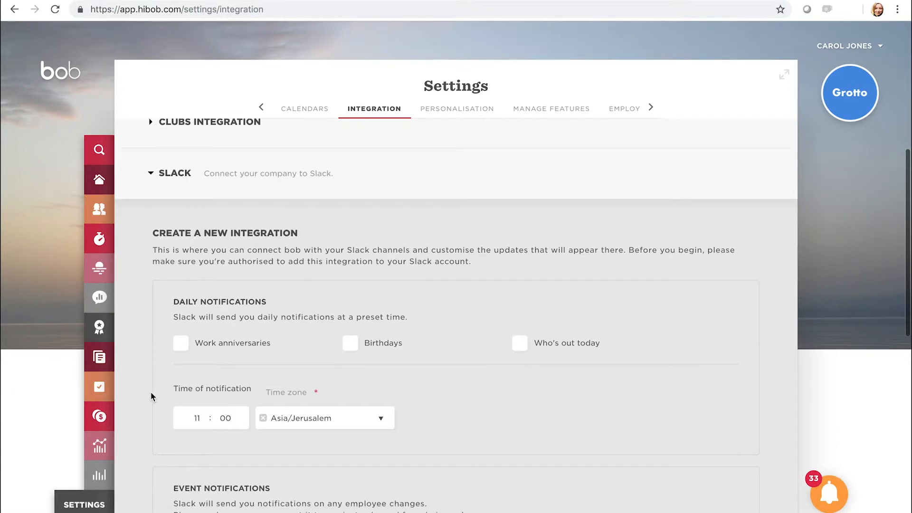
pyautogui.click(520, 329)
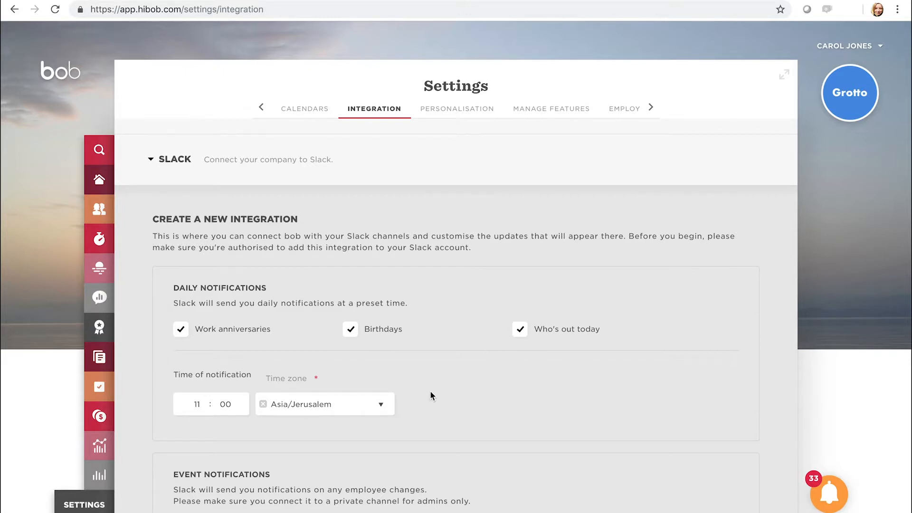
pyautogui.moveTo(251, 406)
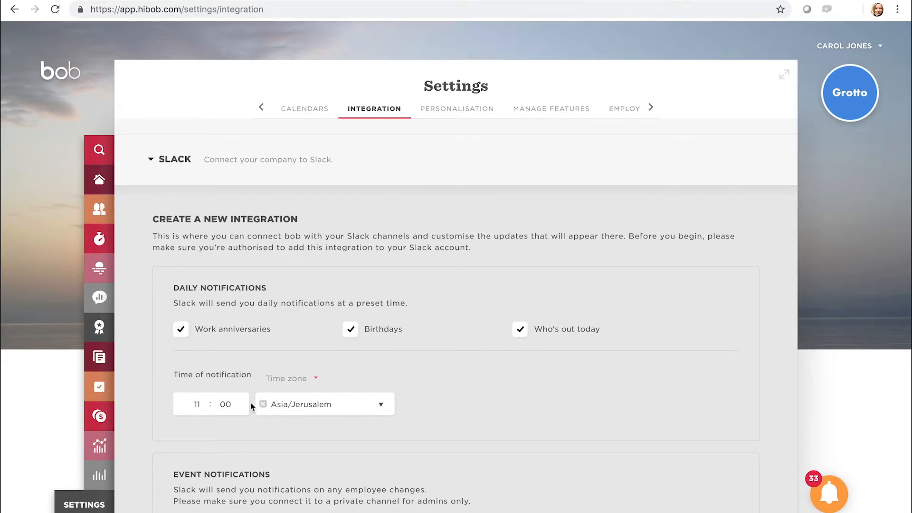
pyautogui.click(324, 404)
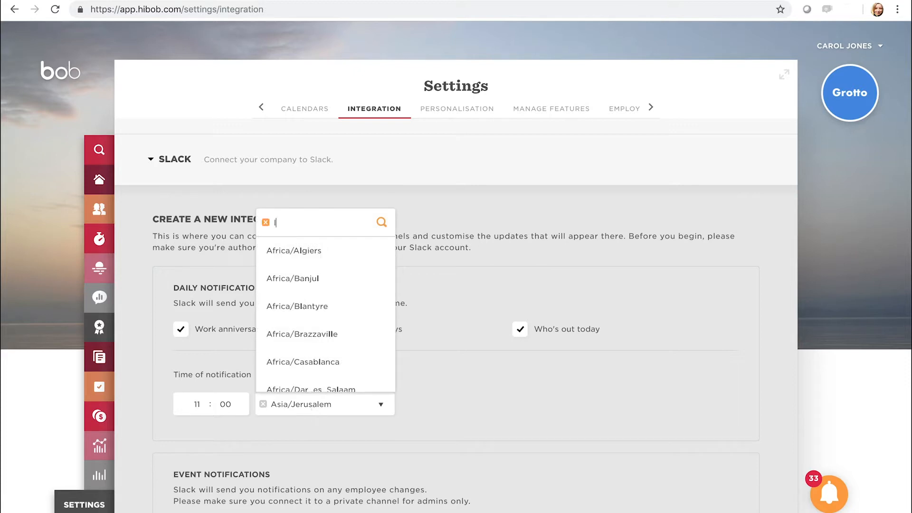
pyautogui.write('lond')
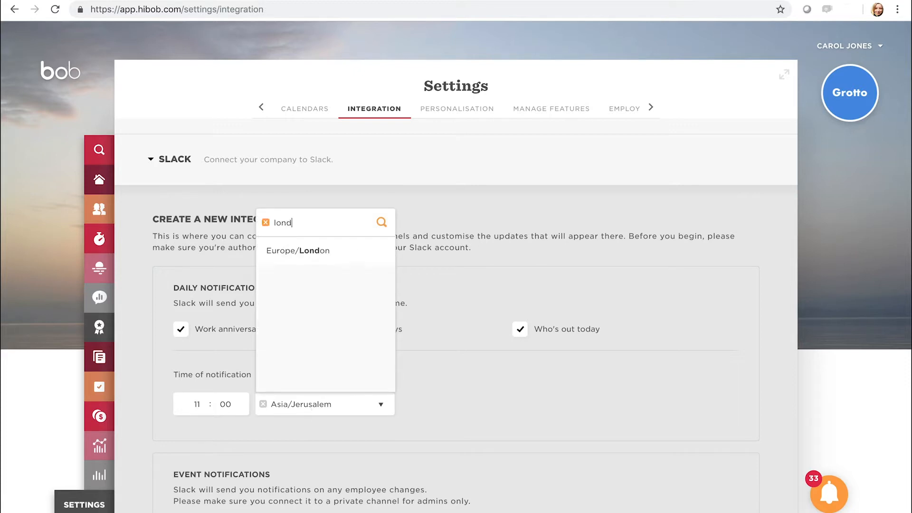
pyautogui.click(298, 251)
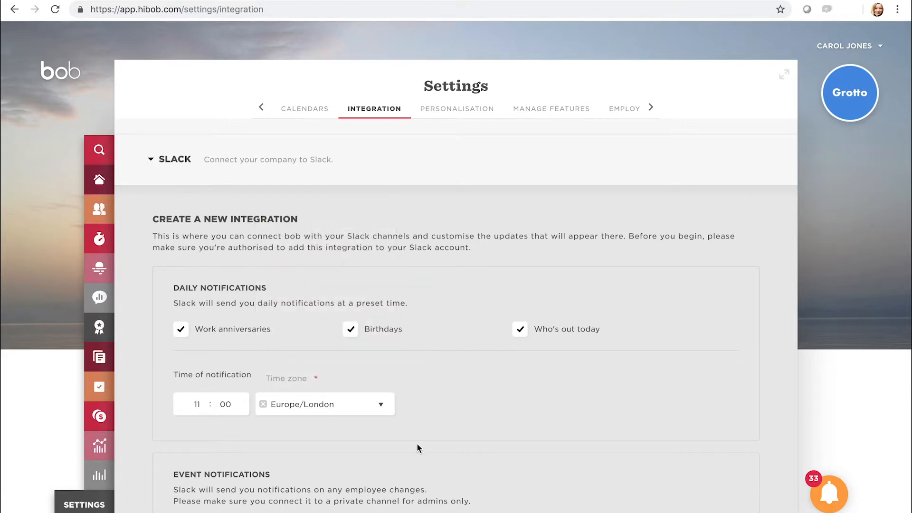
# Send the setup to Slack via ADD TO Slack, reaching the Happyppl workspace authorization page
pyautogui.scroll(-3)
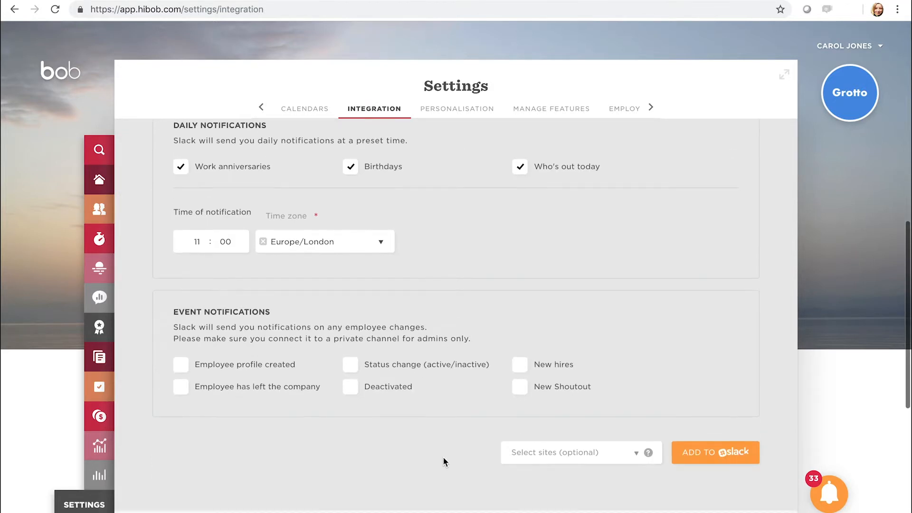
pyautogui.click(715, 453)
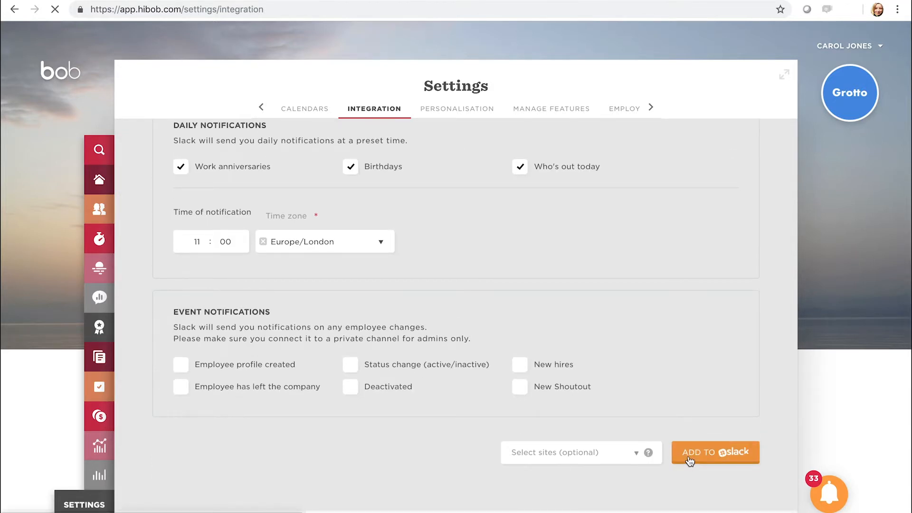
pyautogui.click(716, 452)
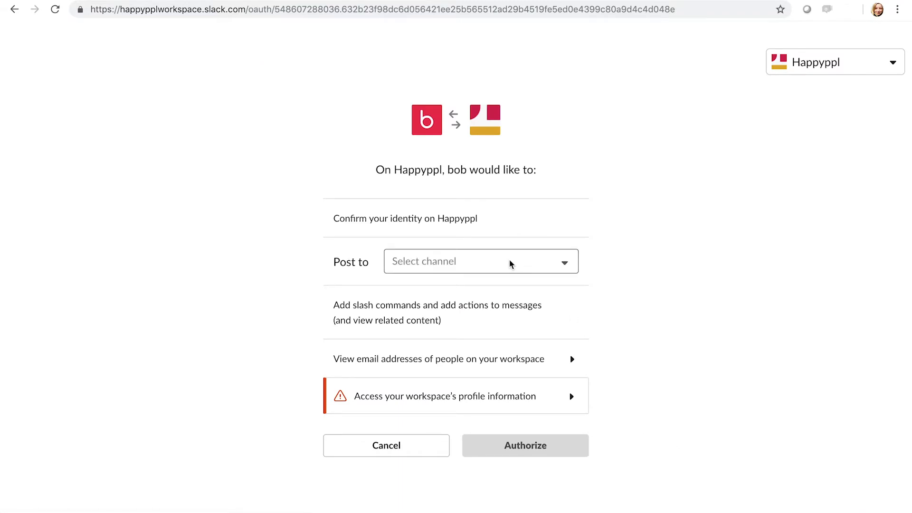
# Choose #cool_stuff as the posting channel and authorize bob on the workspace
pyautogui.click(480, 262)
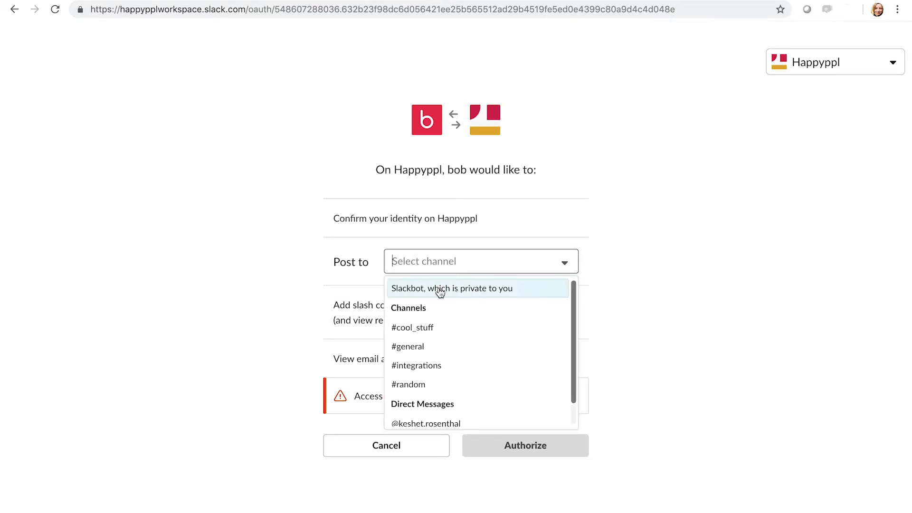
pyautogui.moveTo(418, 327)
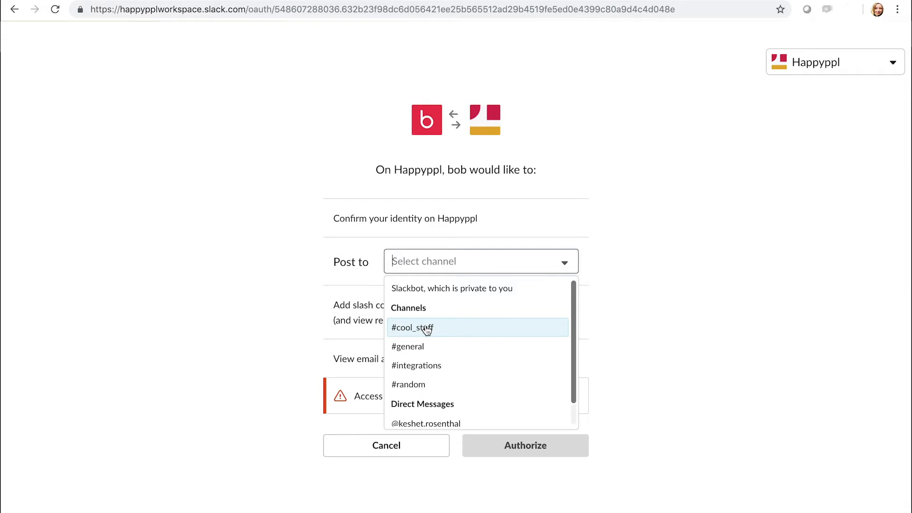
pyautogui.click(412, 327)
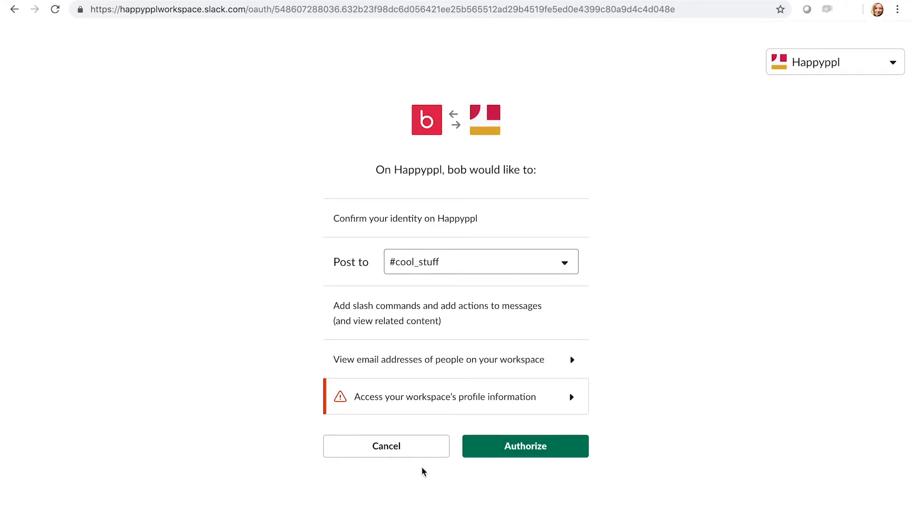
pyautogui.click(524, 446)
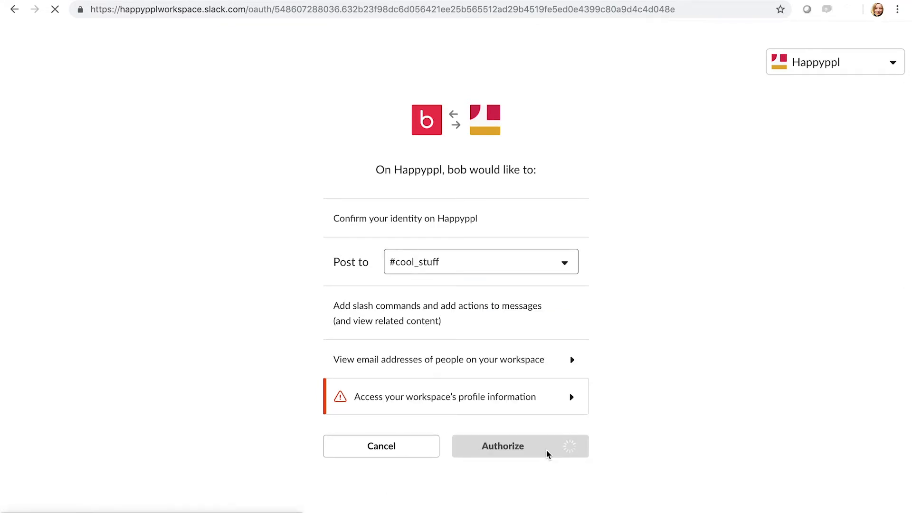
pyautogui.click(502, 446)
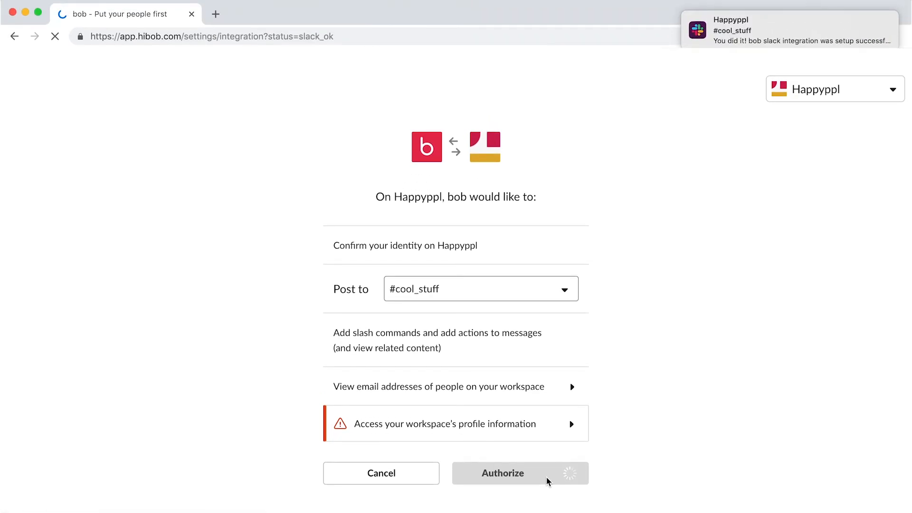
pyautogui.click(503, 473)
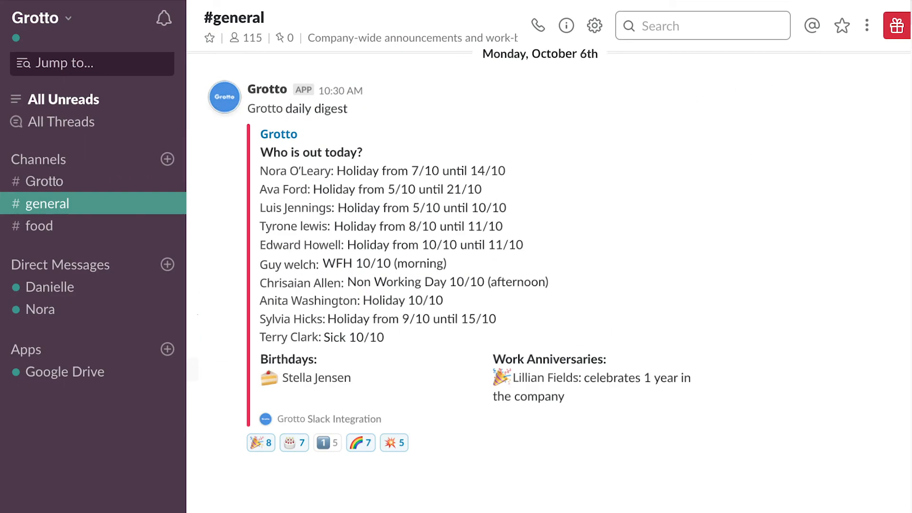